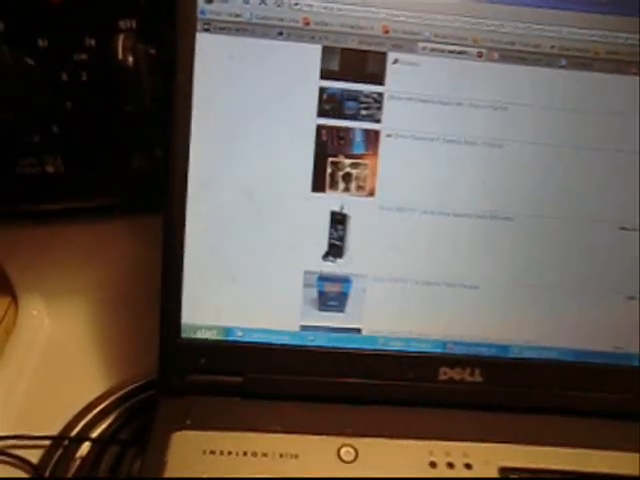
{"action": "scroll", "scroll_direction": "down", "scroll_amount": 3}
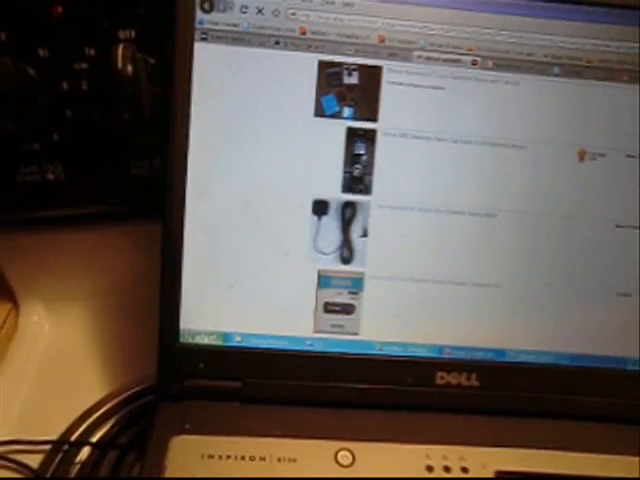
{"action": "scroll", "scroll_direction": "down", "scroll_amount": 3}
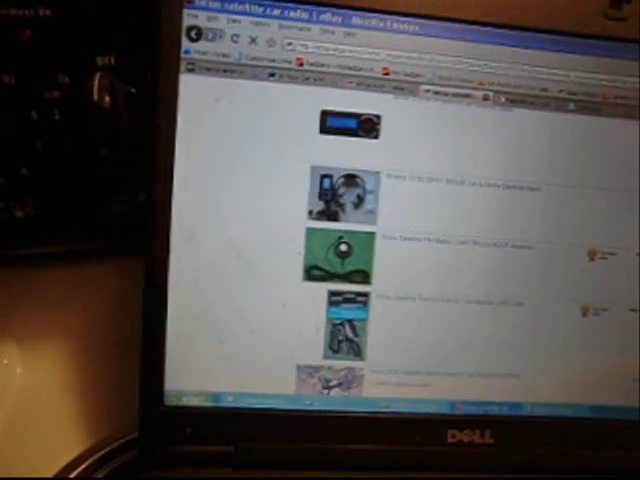
{"action": "scroll", "scroll_direction": "down", "scroll_amount": 3}
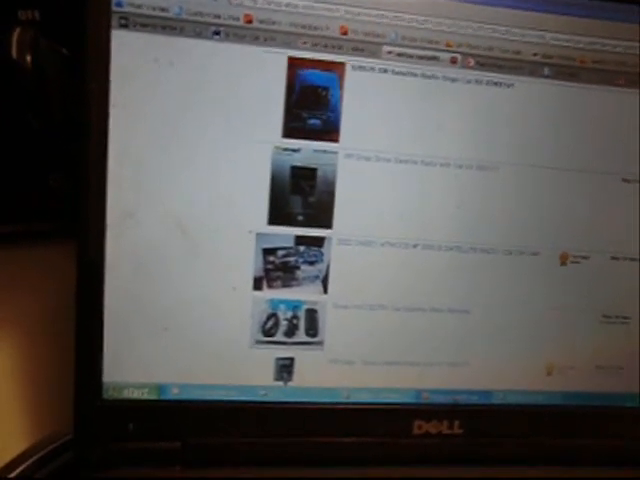
{"action": "scroll", "scroll_direction": "down", "scroll_amount": 3}
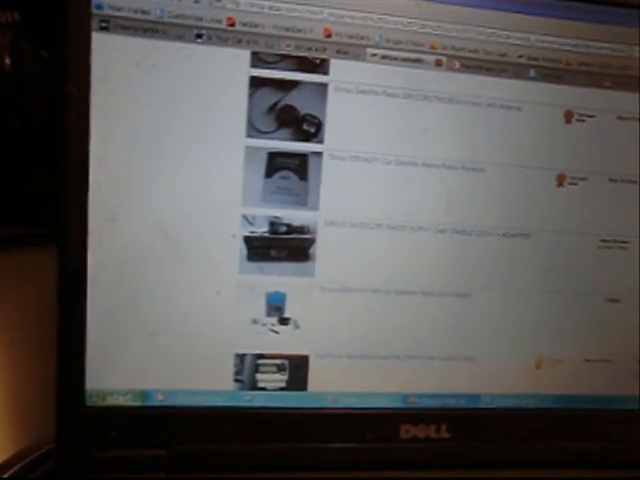
{"action": "scroll", "scroll_direction": "down", "scroll_amount": 3}
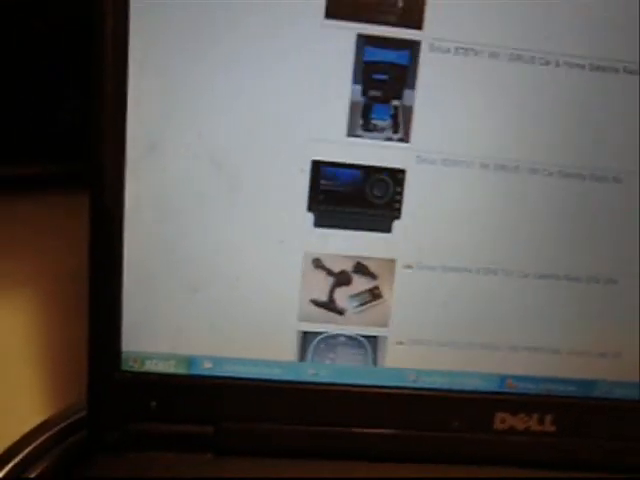
{"action": "scroll", "scroll_direction": "up", "scroll_amount": 3}
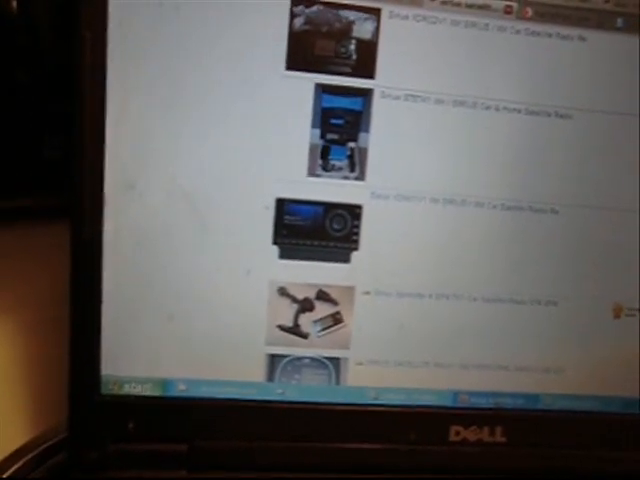
{"action": "scroll", "scroll_direction": "up", "scroll_amount": 3}
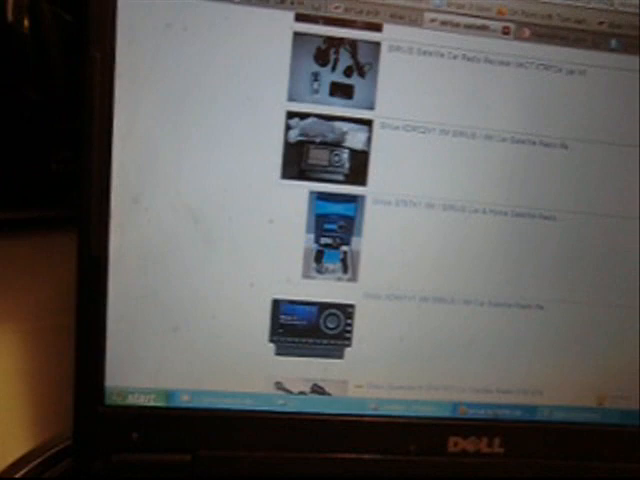
{"action": "scroll", "scroll_direction": "up", "scroll_amount": 3}
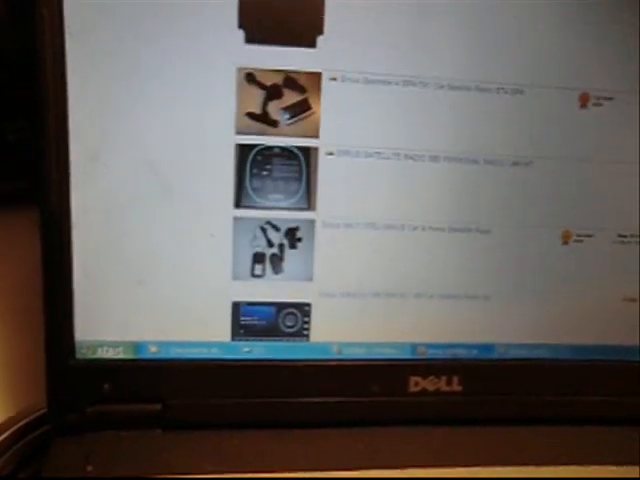
{"action": "scroll", "scroll_direction": "down", "scroll_amount": 3}
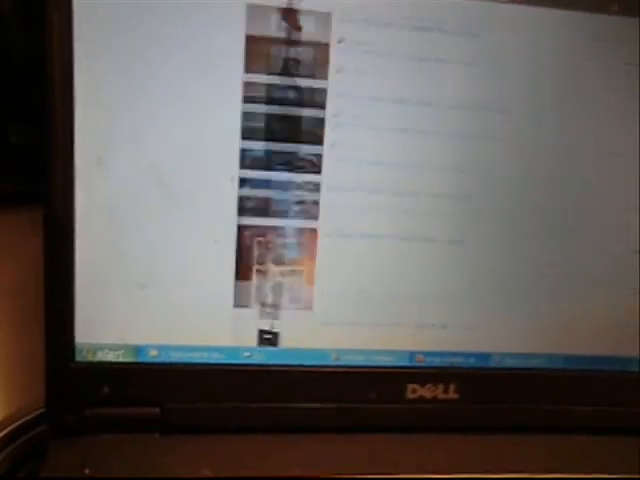
{"action": "scroll", "scroll_direction": "down", "scroll_amount": 3}
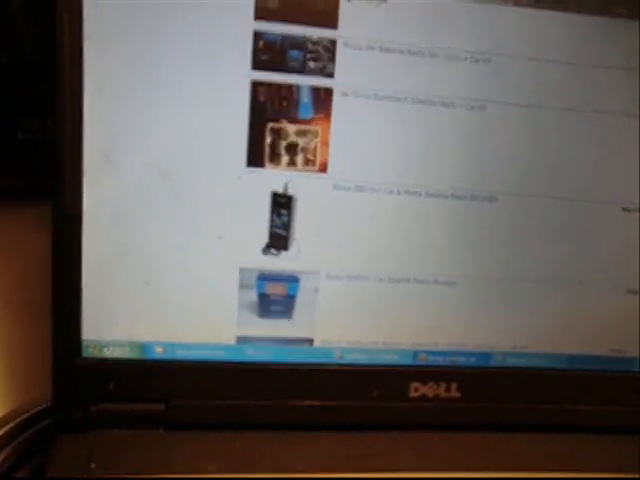